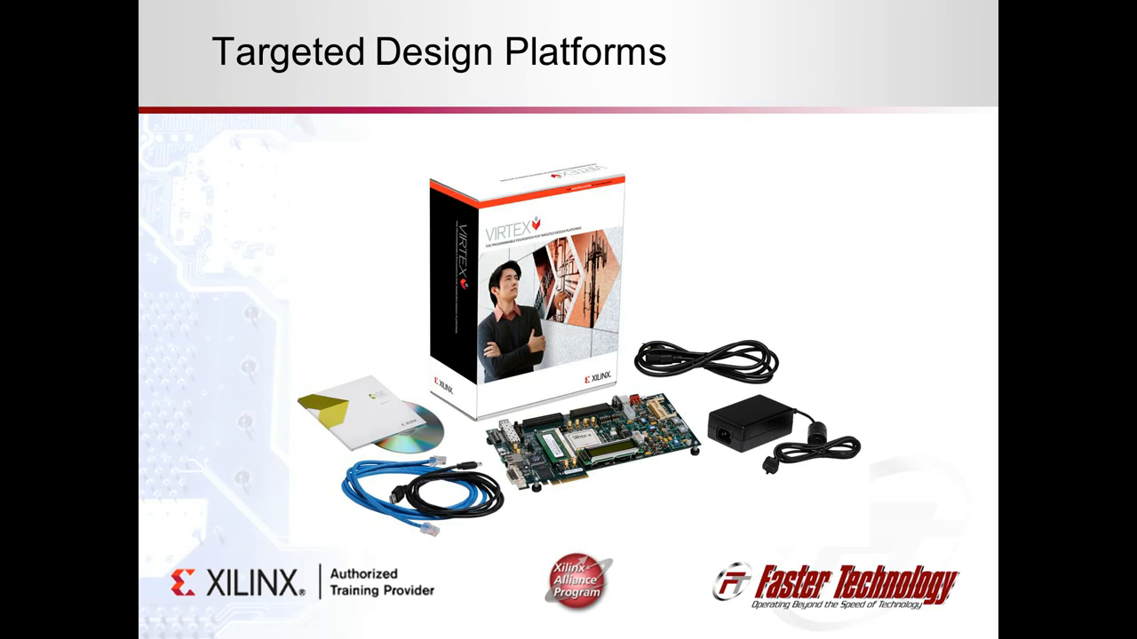
Show the second device's IBERT console with all GTX lanes locked at 10.31 Gbps running PRBS-31.
key("Right")
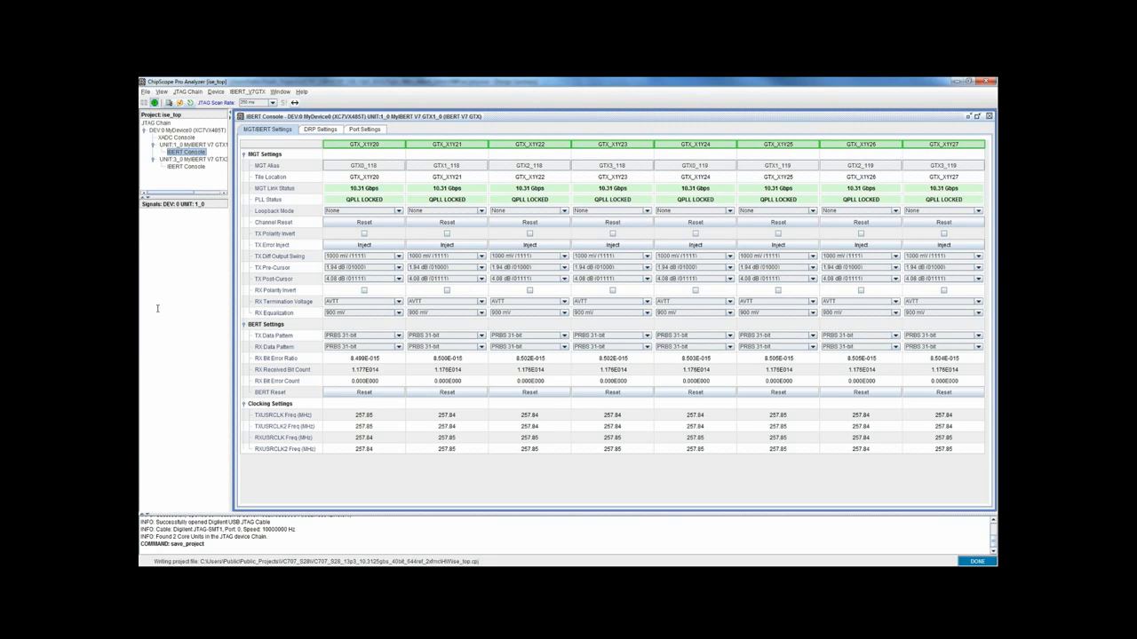
mouse_move(344, 355)
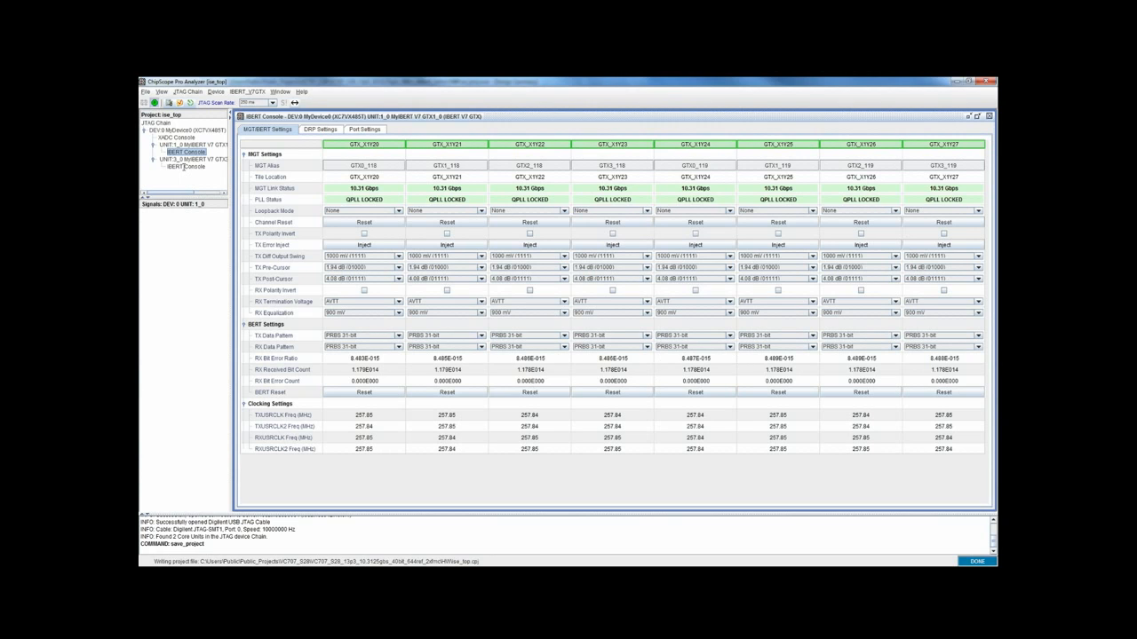
left_click(187, 167)
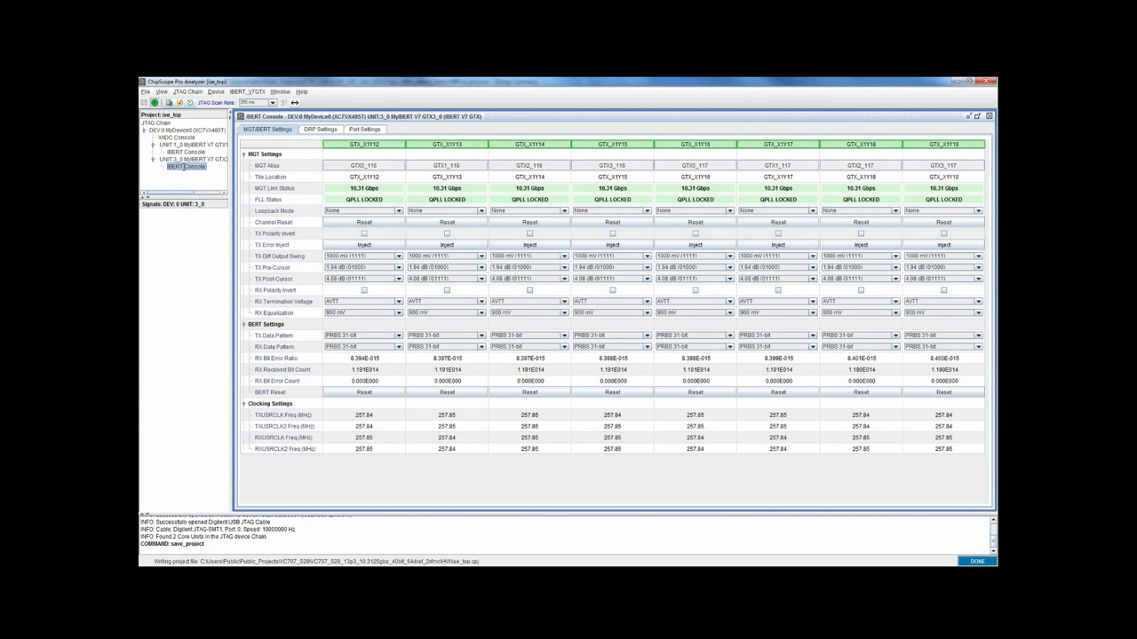